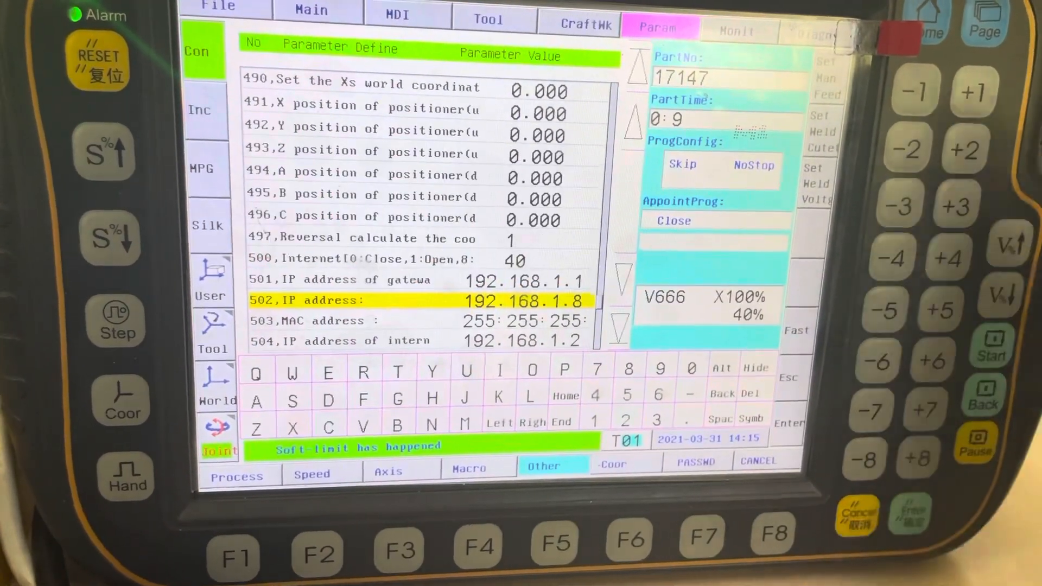
Step: Open the OPC使用说明 folder on the PC after reading IP 192.168.1.8 on the pendant
double_click(385, 321)
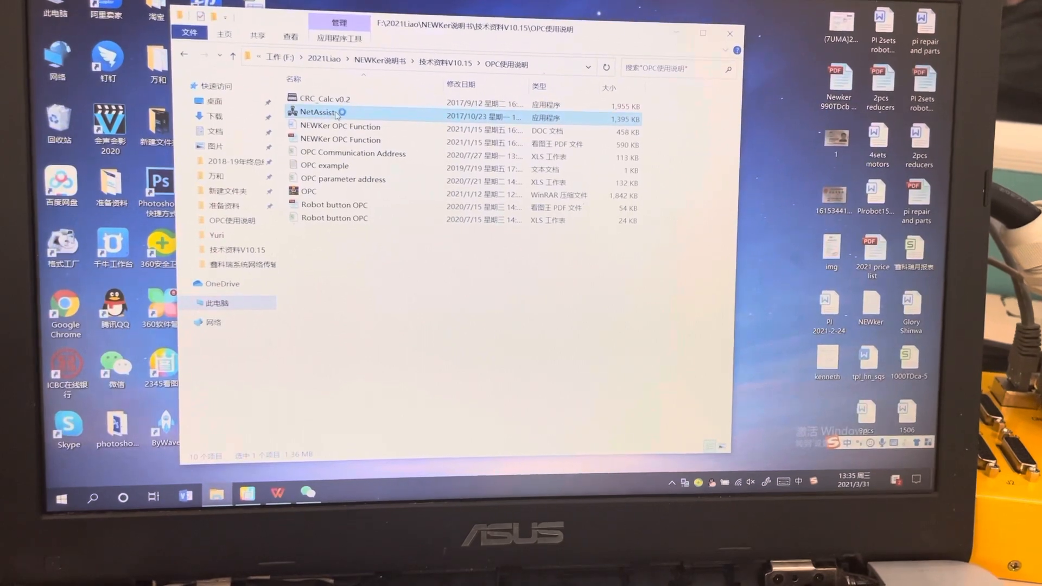
Step: Launch NetAssist, decline the update, and pick 192.168.1.2 as the UDP local host
double_click(320, 111)
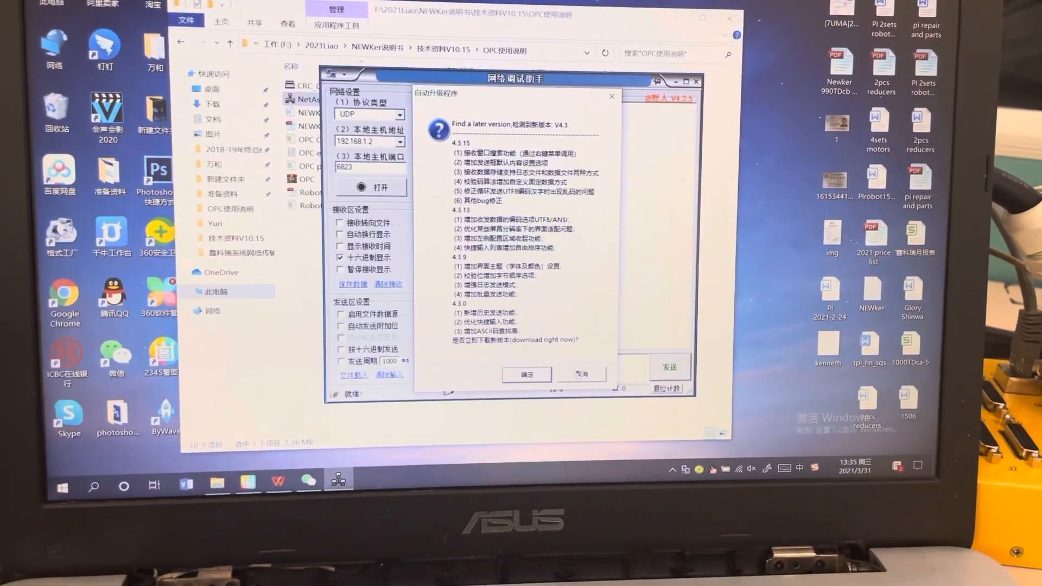
left_click(582, 375)
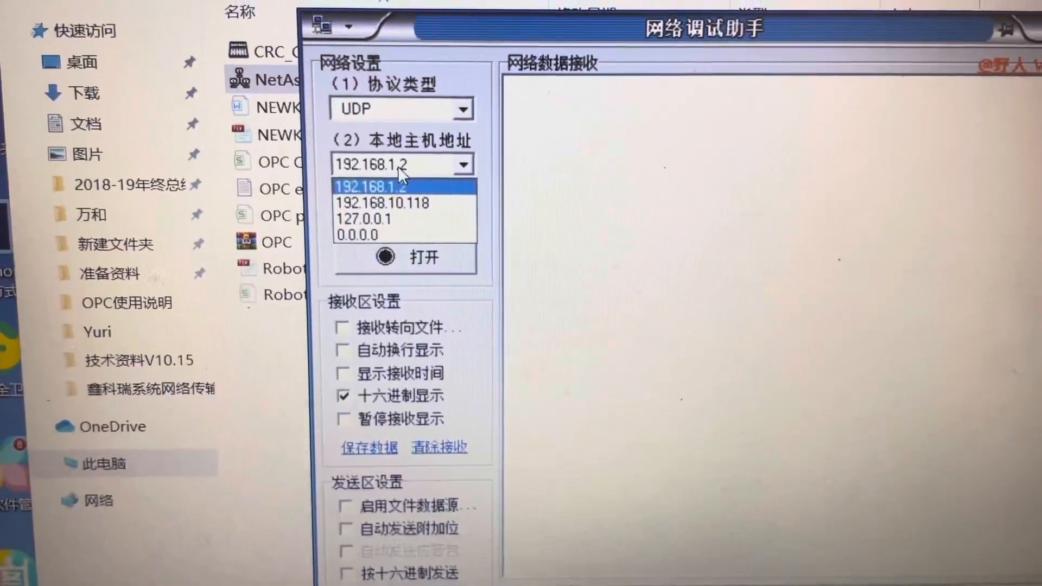
left_click(378, 187)
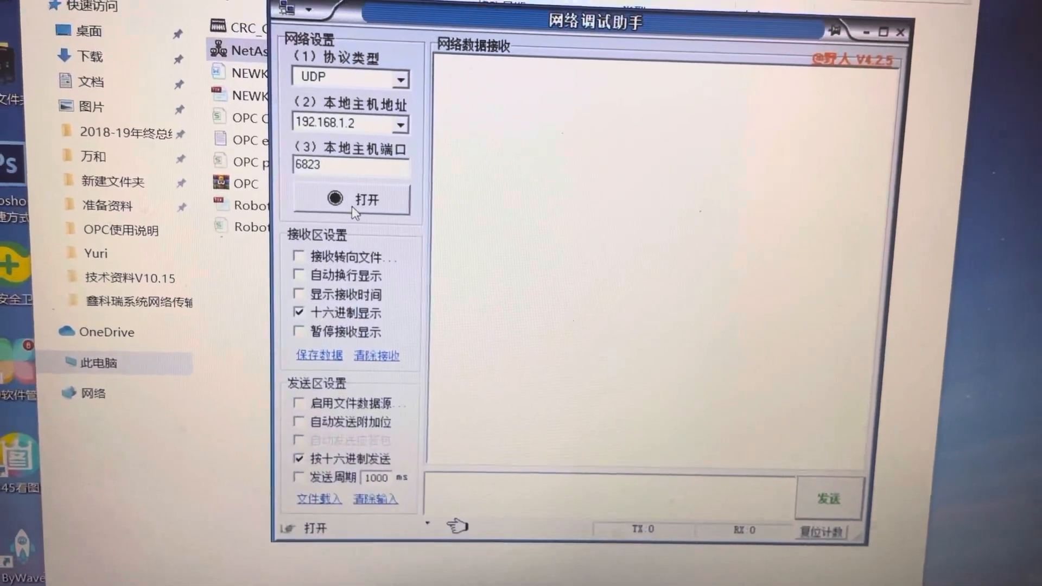
Step: Open the UDP socket on 192.168.1.2 port 6823 in NetAssist
left_click(350, 200)
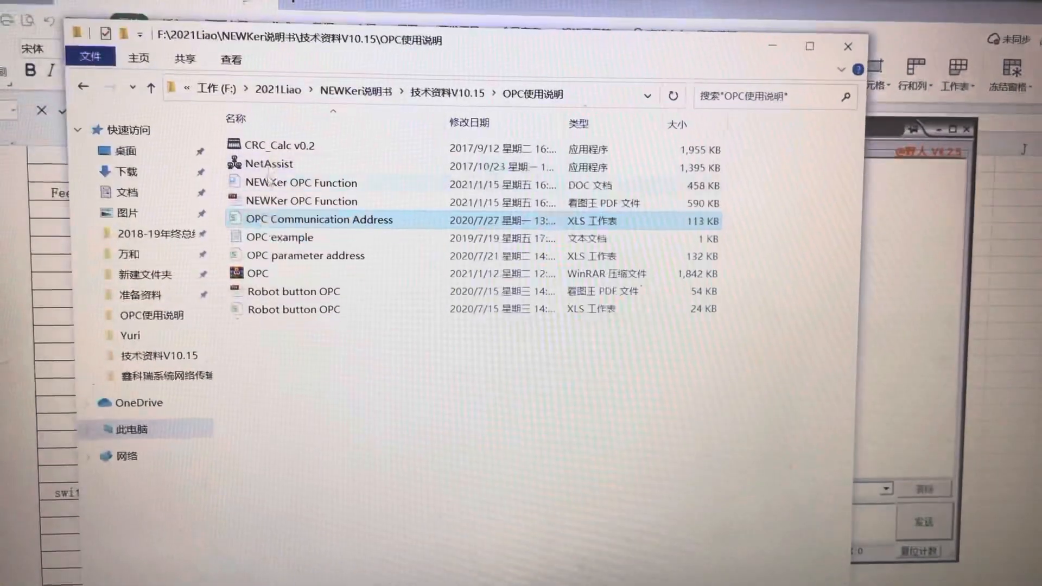
Step: Launch CRC_Calc v0.2 and enter hex 02 06 03 E8 00 00 03 ED
double_click(280, 145)
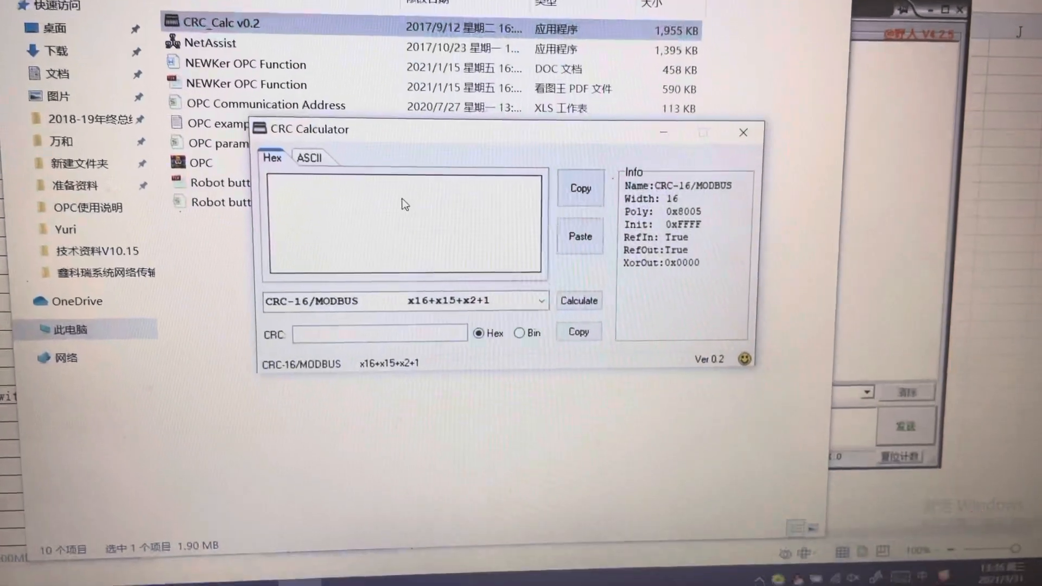
type("02 06 03 E8 00 00 03 ED")
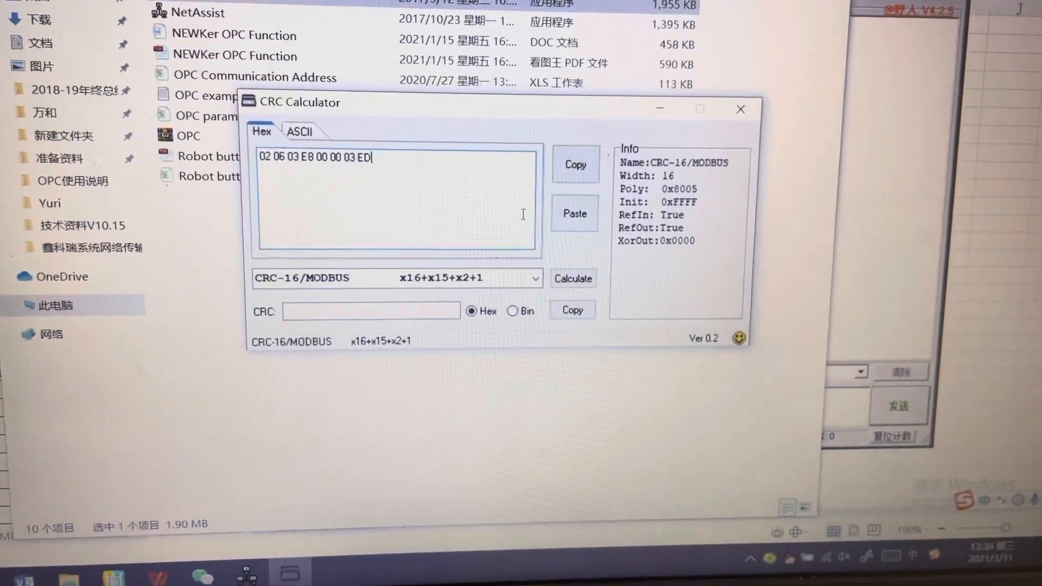